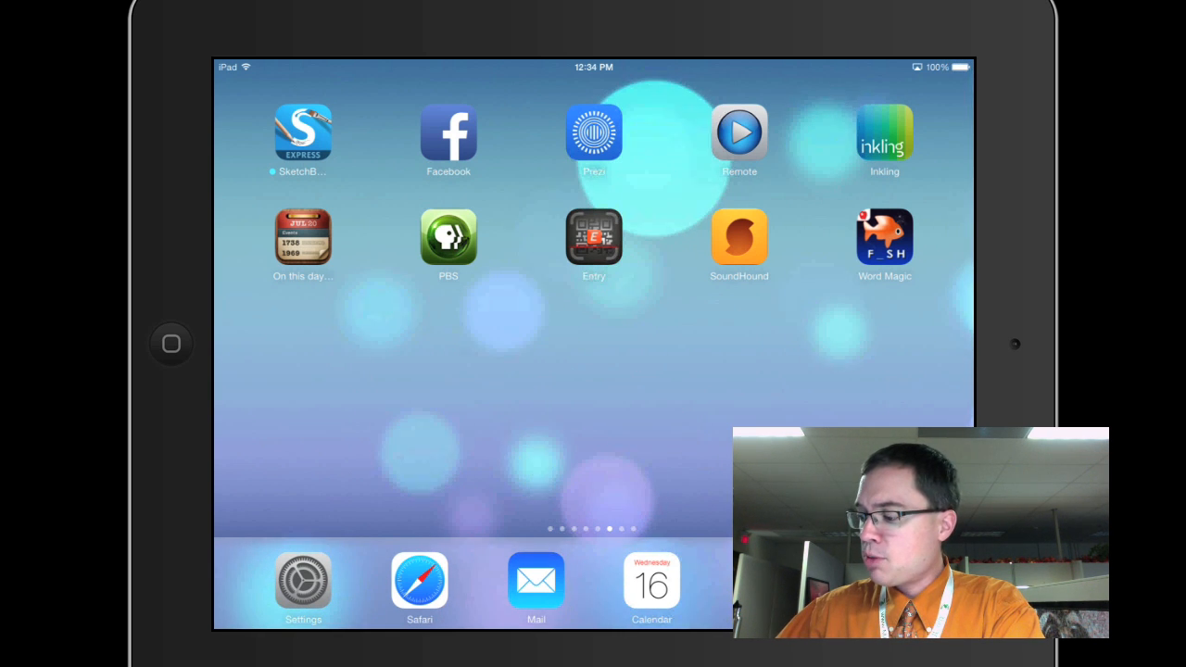
Delete the SoundHound app and its data from the Home Screen
left_click(738, 243)
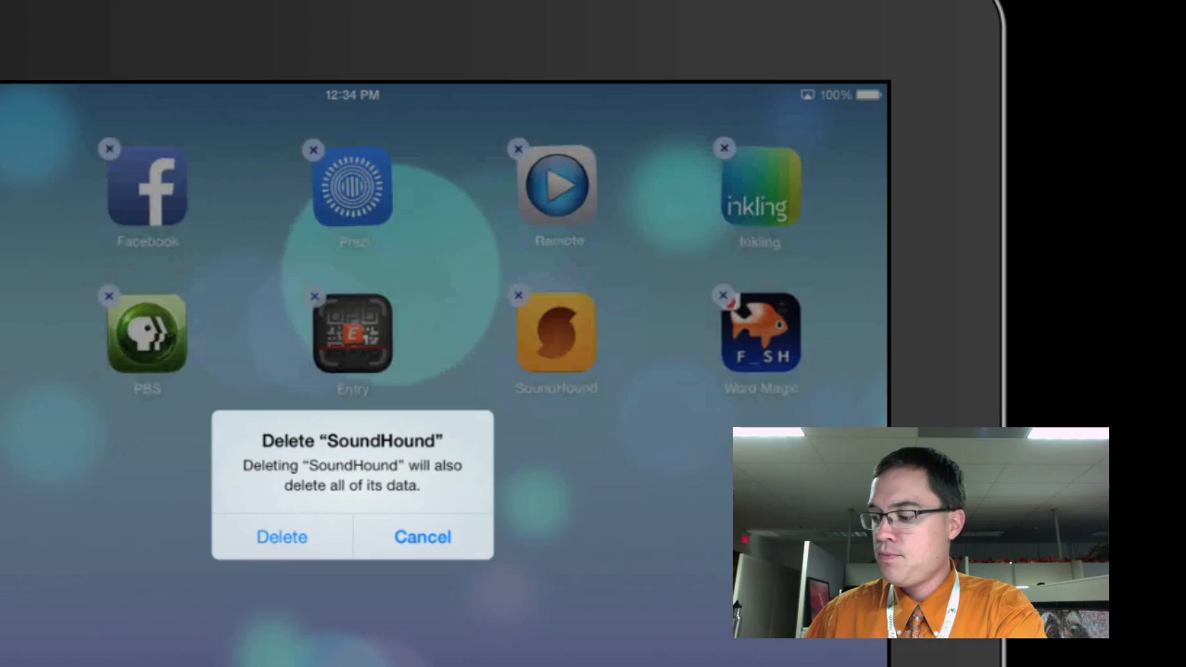
left_click(282, 537)
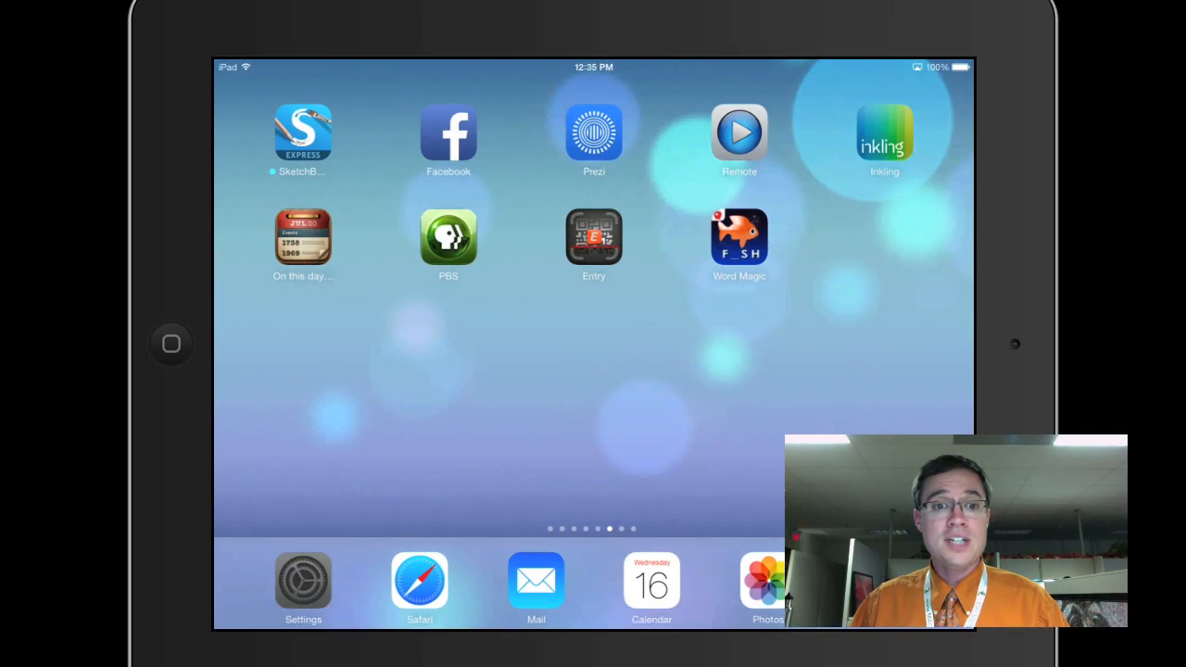
Go to Settings > General > Restrictions to reach the Restrictions screen
left_click(304, 582)
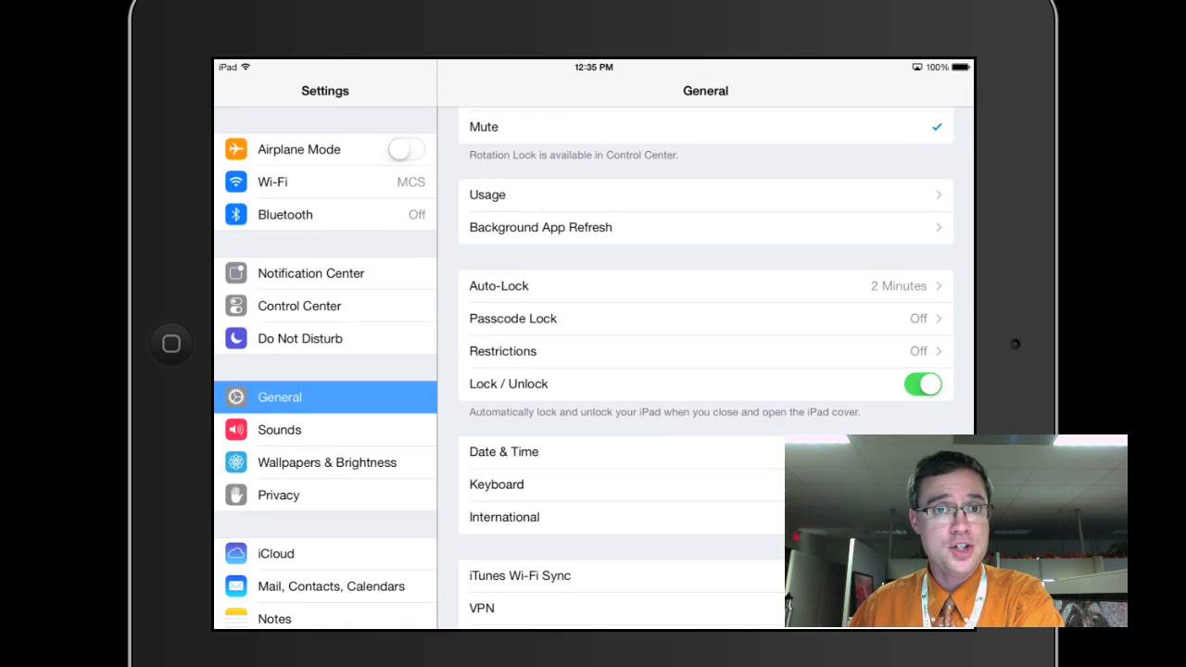
scroll("down", 3)
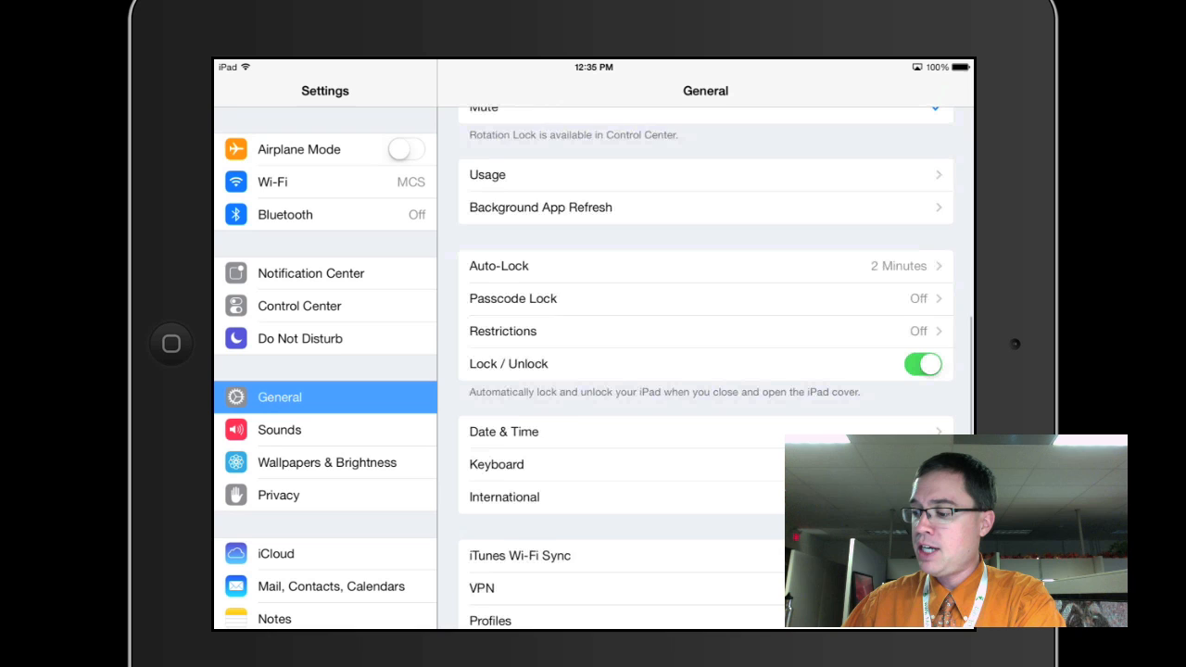
scroll("down", 3)
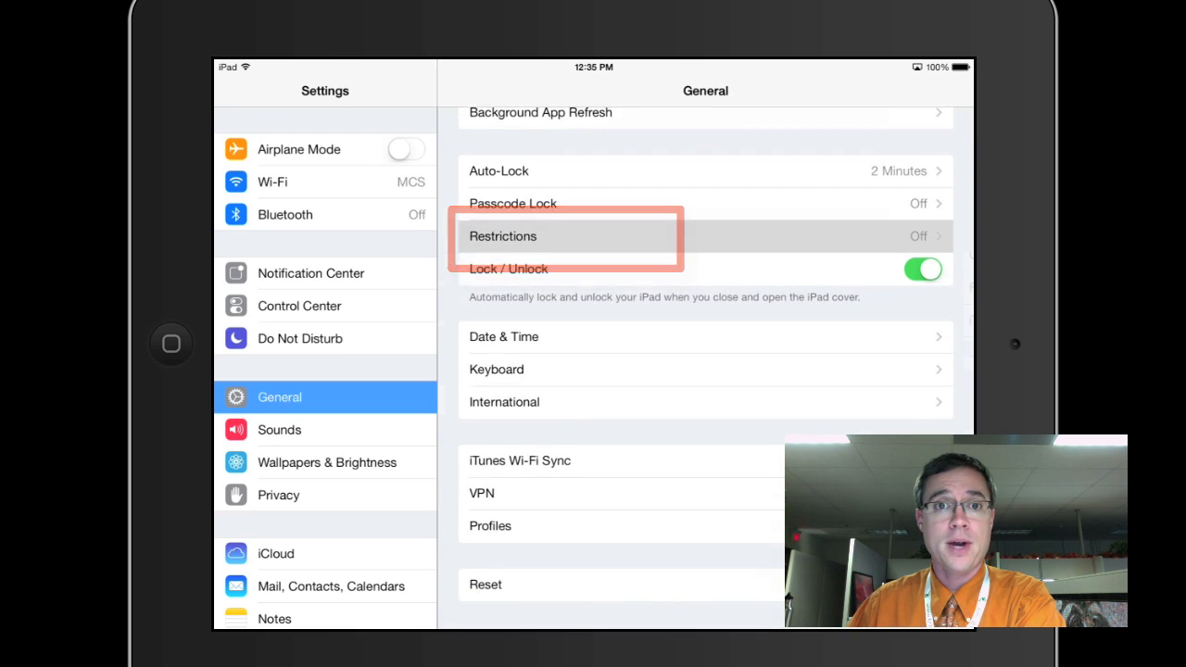
left_click(502, 235)
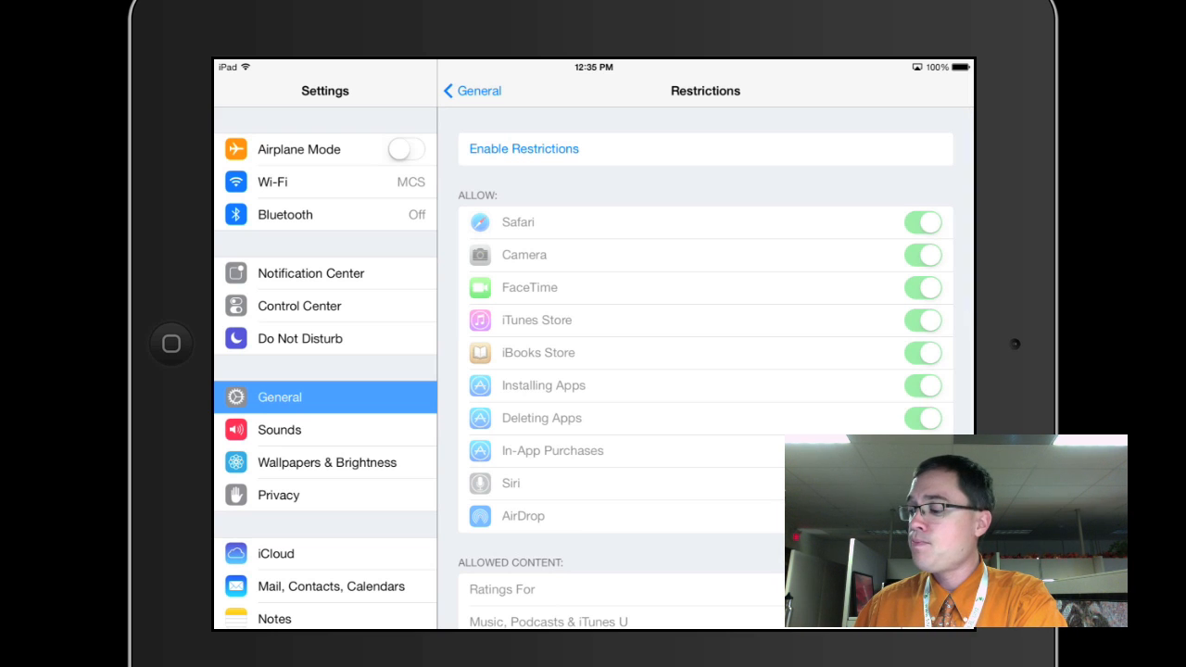
Enable Restrictions and set a four-digit passcode, re-entering it to confirm
left_click(523, 148)
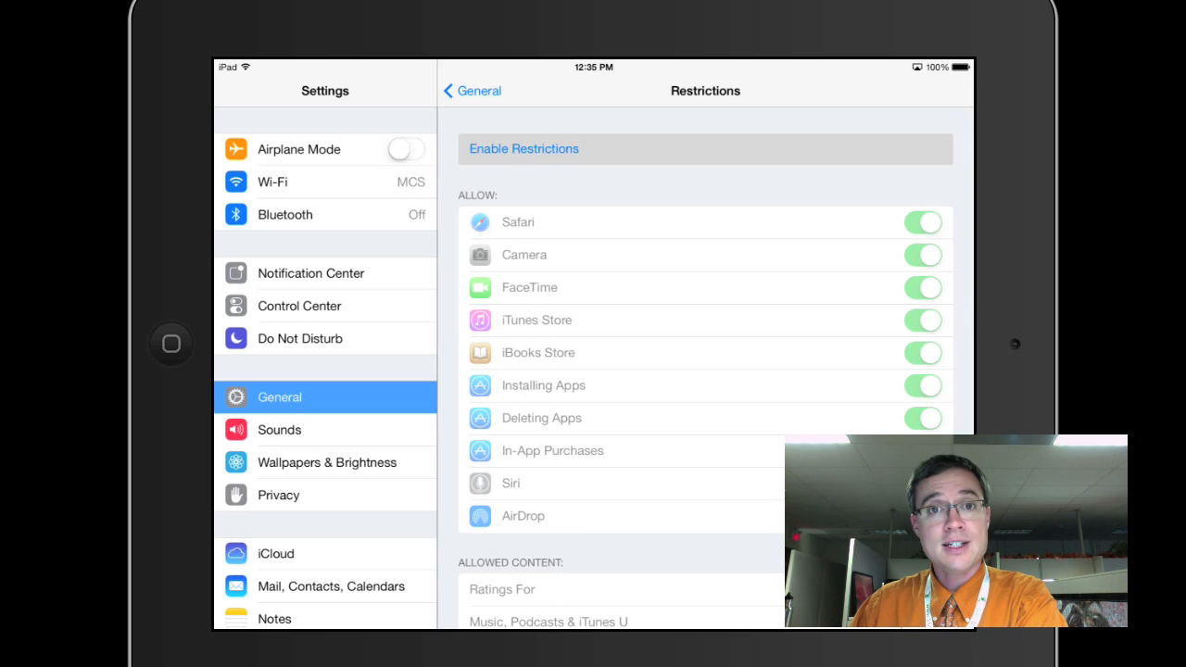
left_click(522, 148)
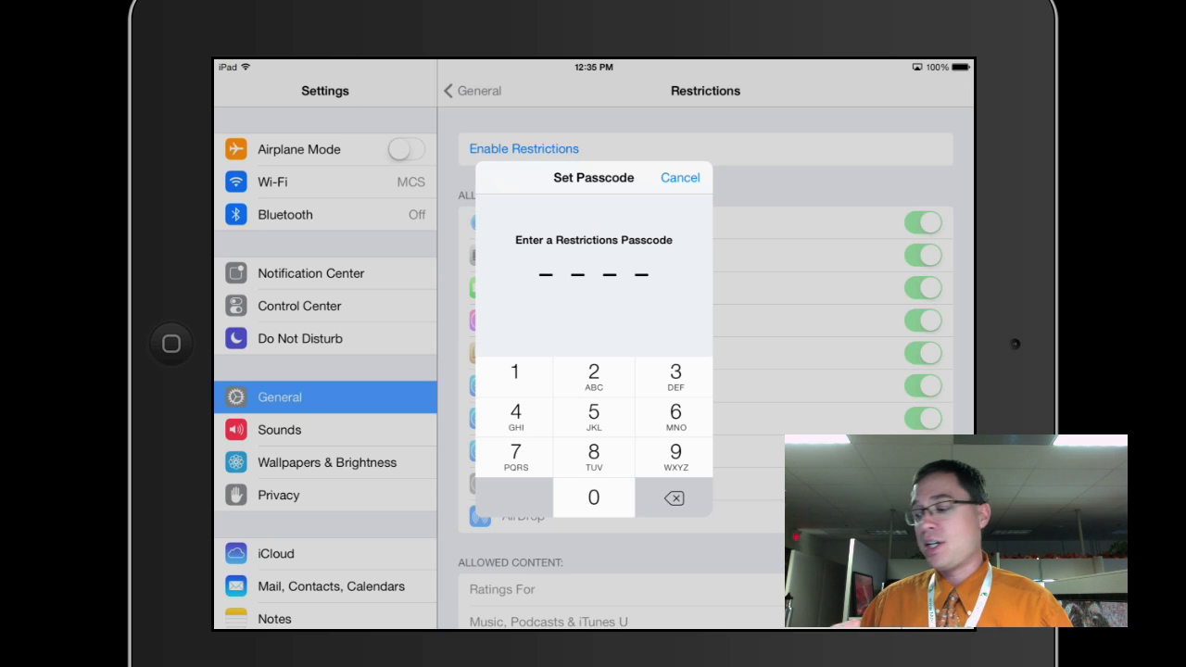
left_click(515, 374)
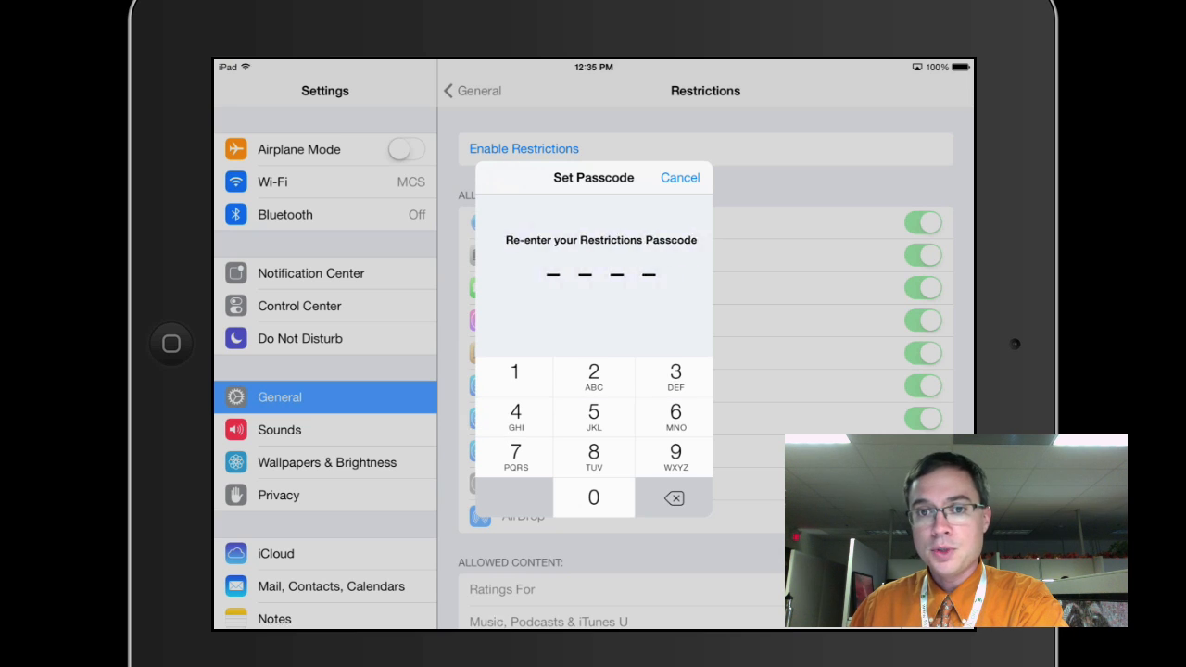
left_click(675, 371)
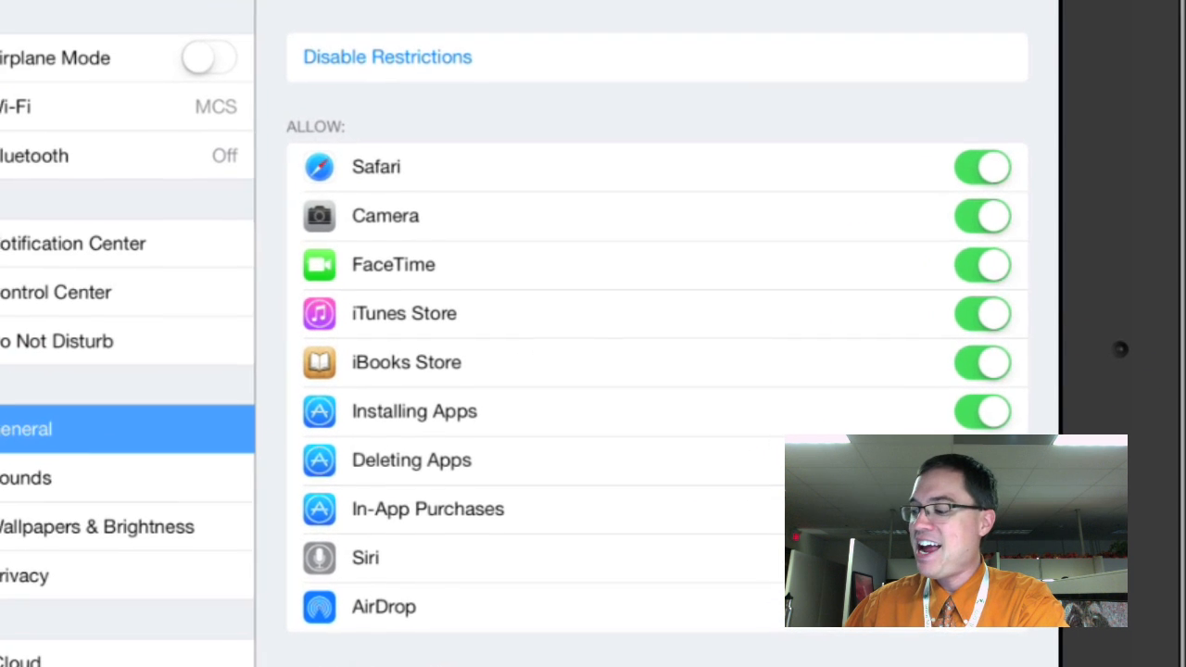
Switch Deleting Apps off in the Restrictions Allow list
scroll("down", 3)
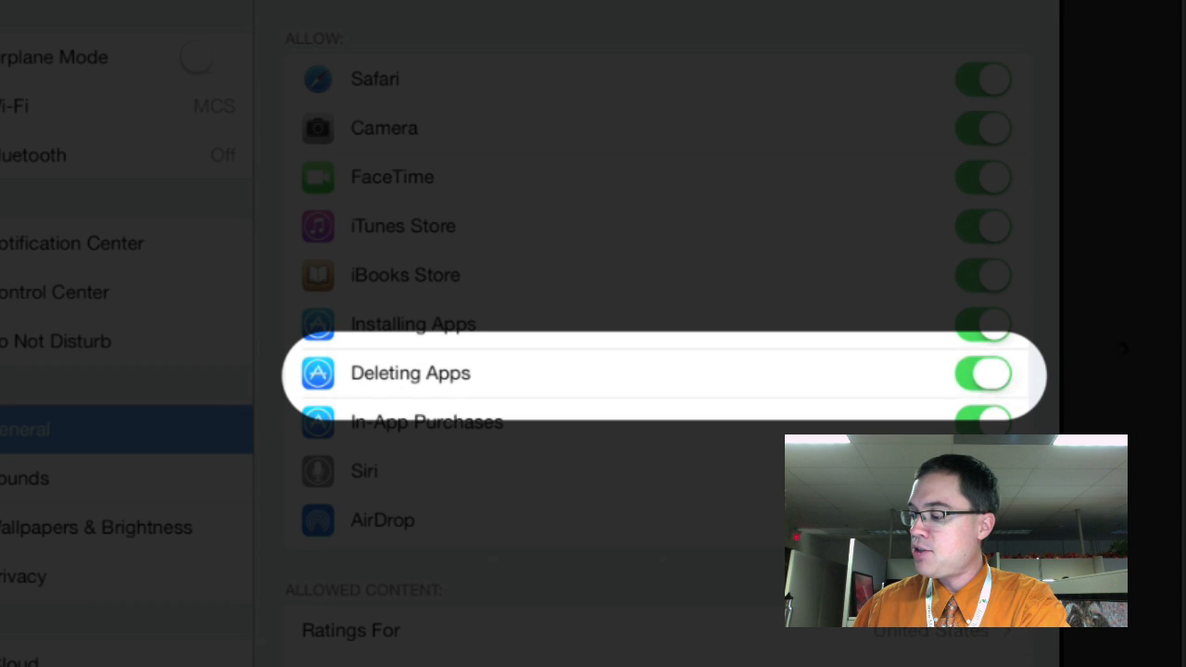
left_click(982, 375)
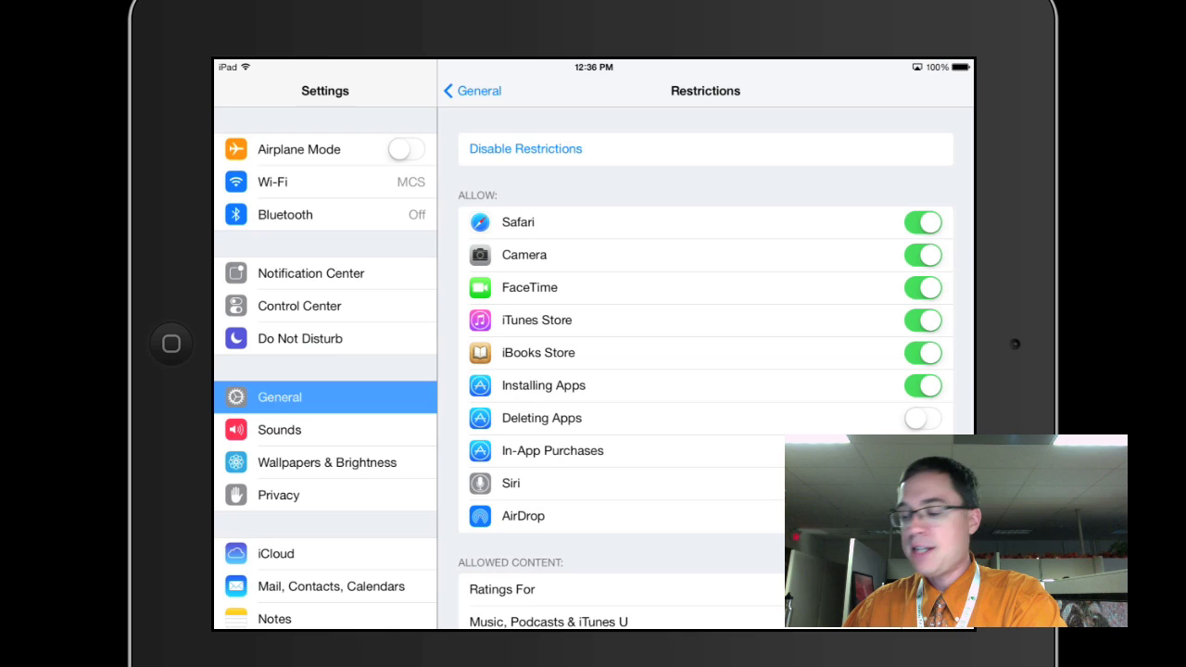
Review the Allow list with Deleting Apps off, then return to the Home Screen
scroll("down", 3)
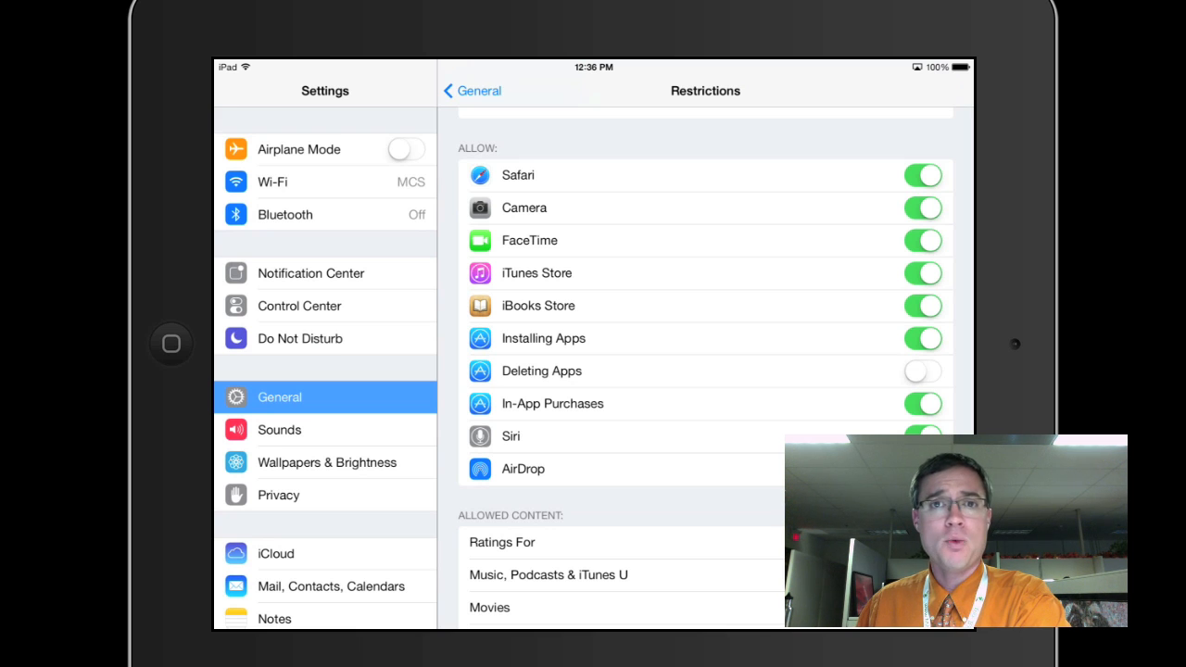
left_click(919, 367)
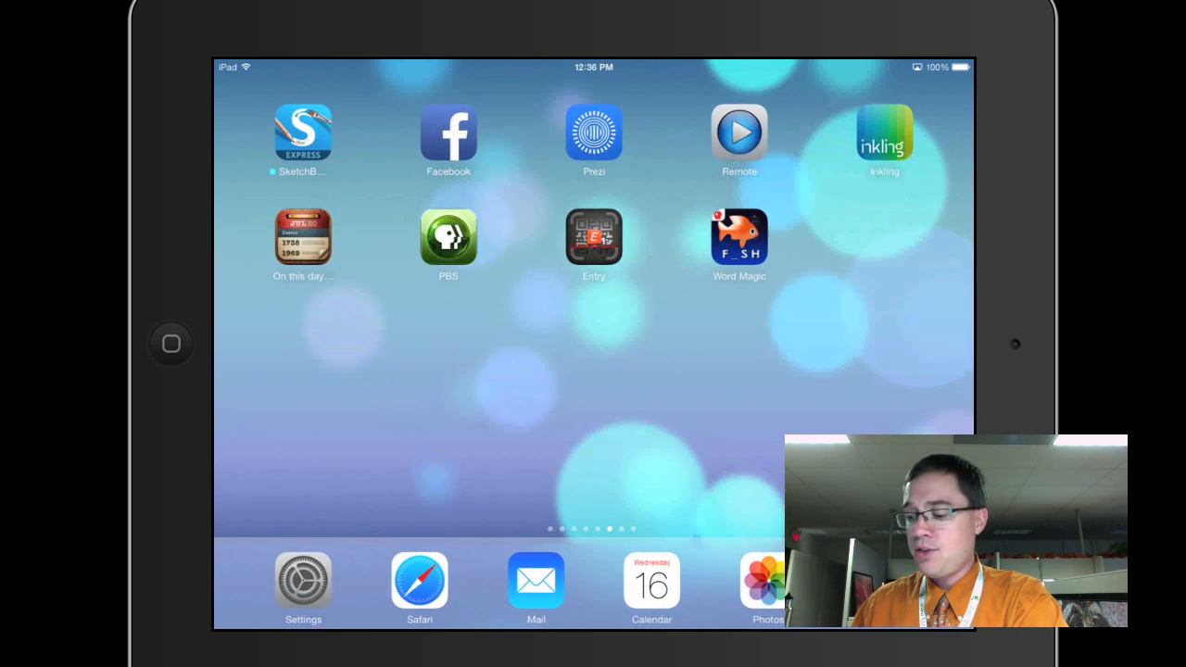
Reopen Settings from the dock, landing back on the Restrictions screen
left_click(302, 582)
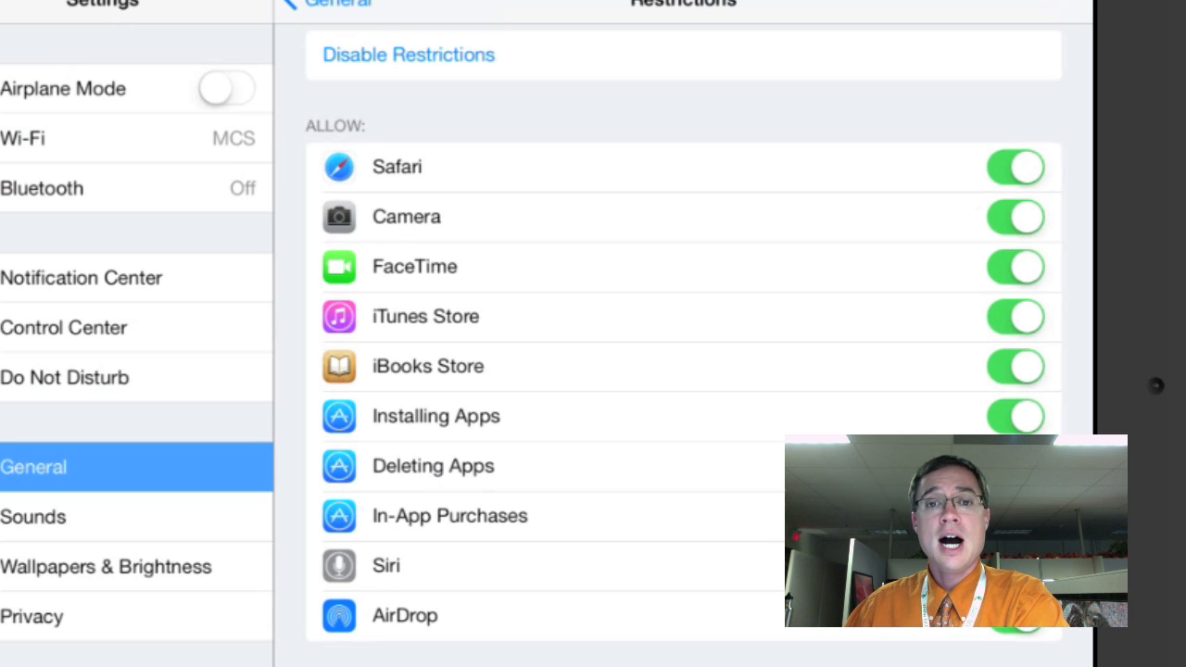
Scroll through Allowed Content, Privacy and Allow Changes sections, then back toward the top
scroll("down", 3)
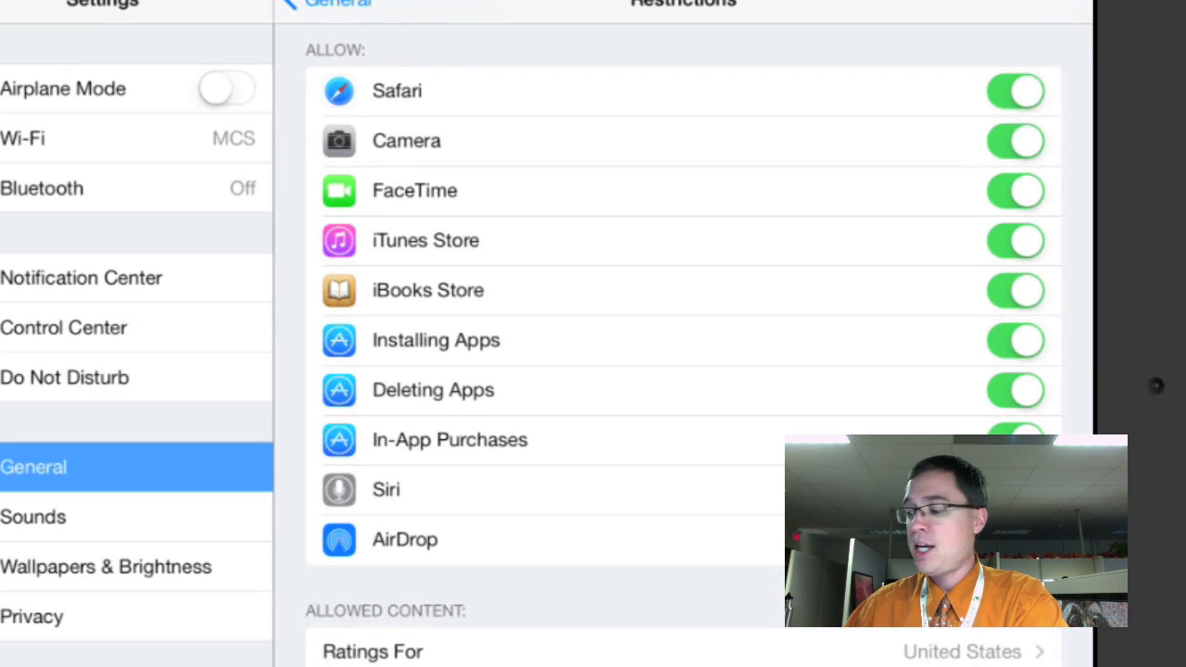
scroll("down", 3)
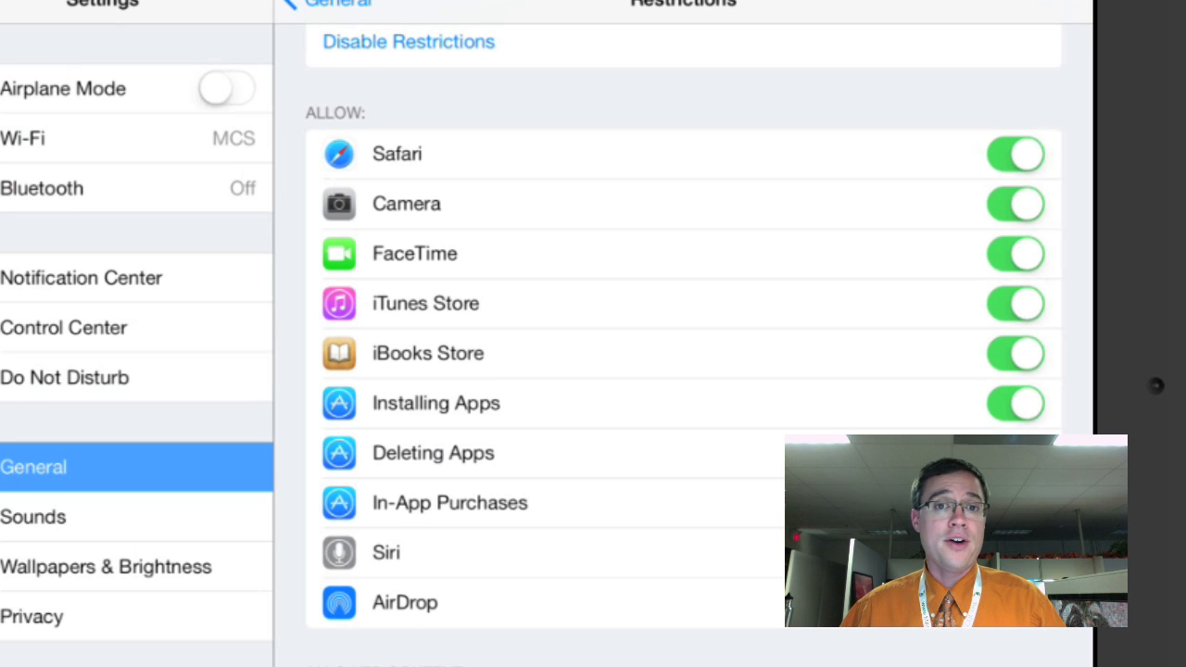
scroll("down", 3)
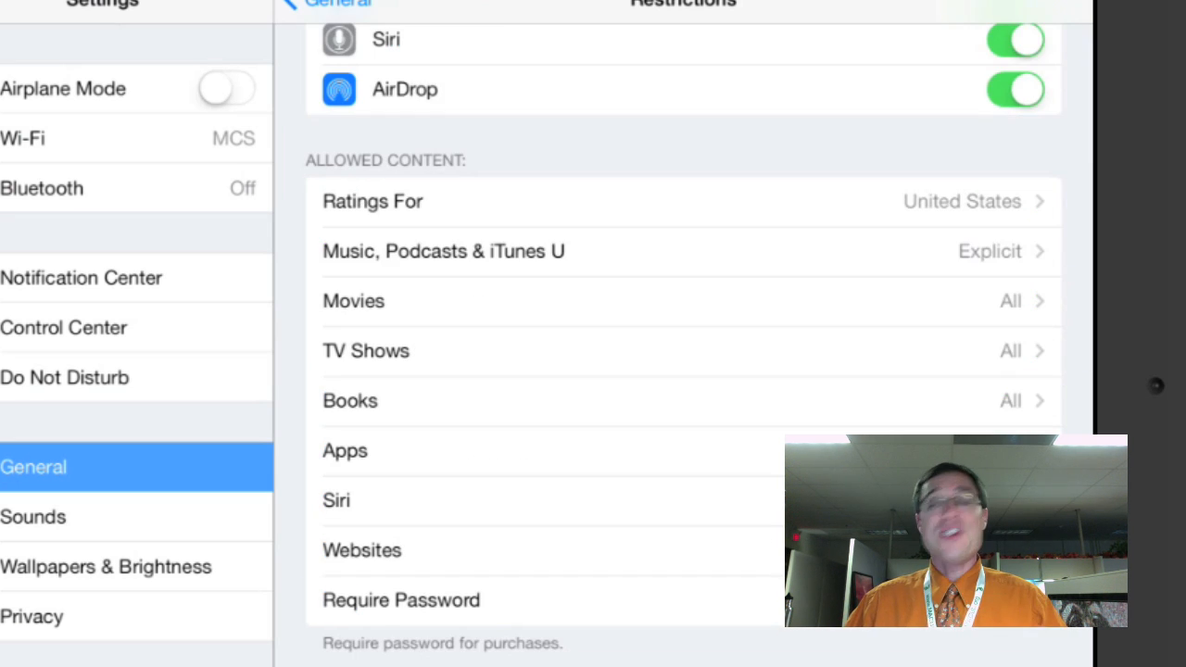
scroll("down", 3)
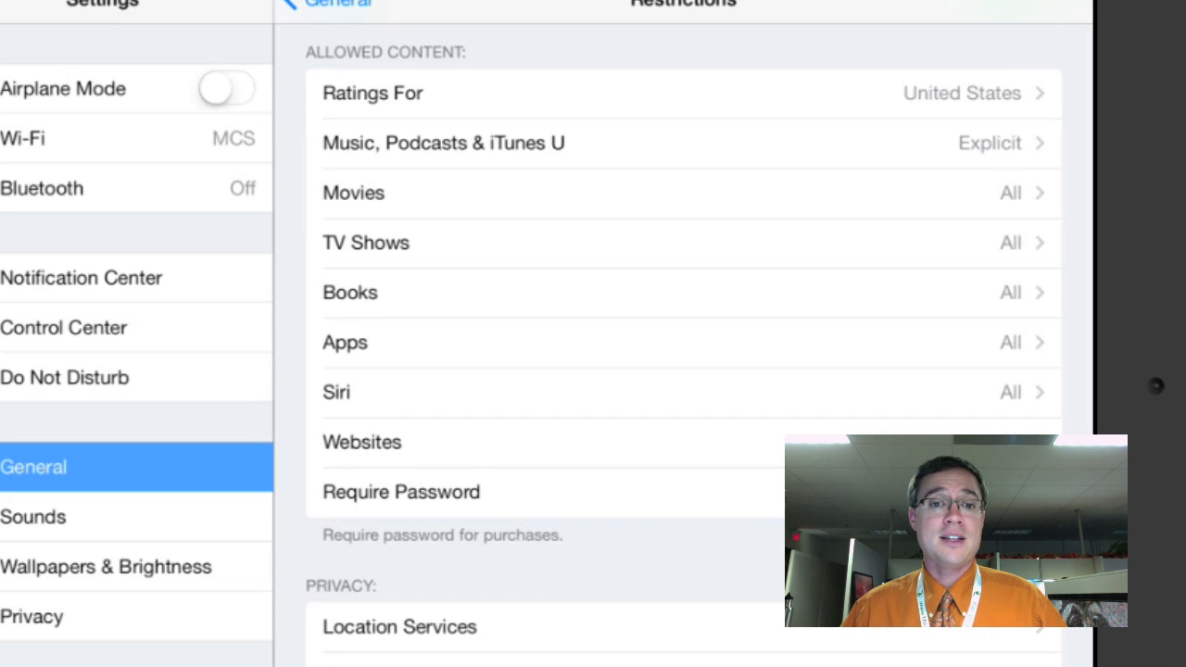
scroll("down", 3)
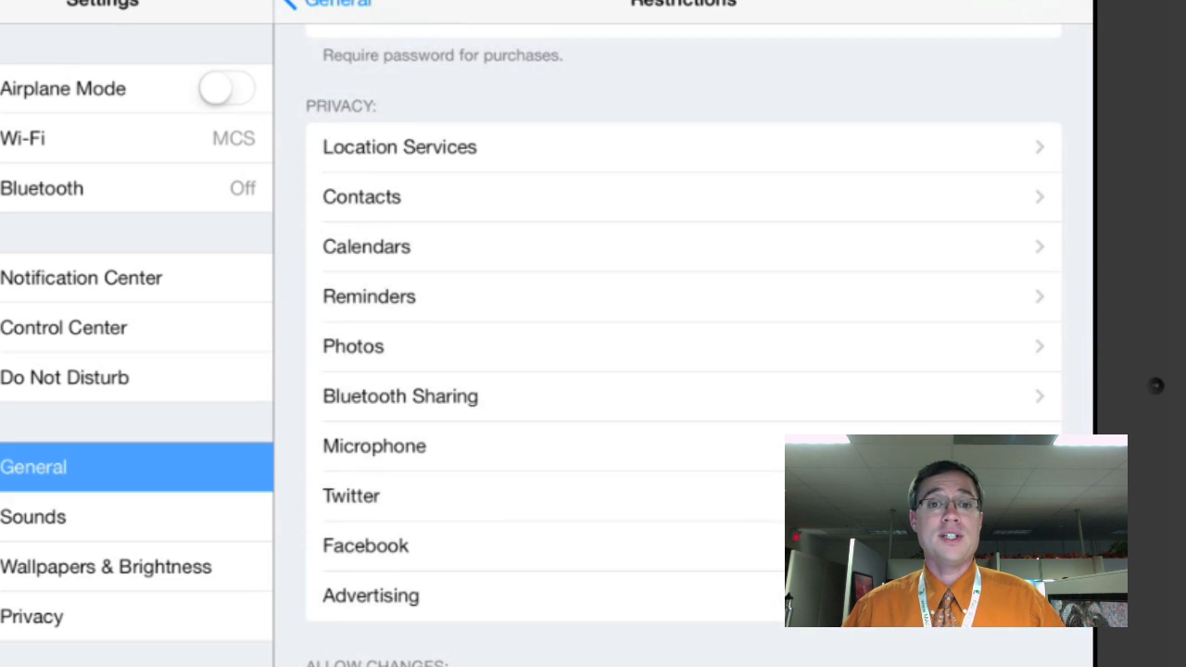
scroll("down", 3)
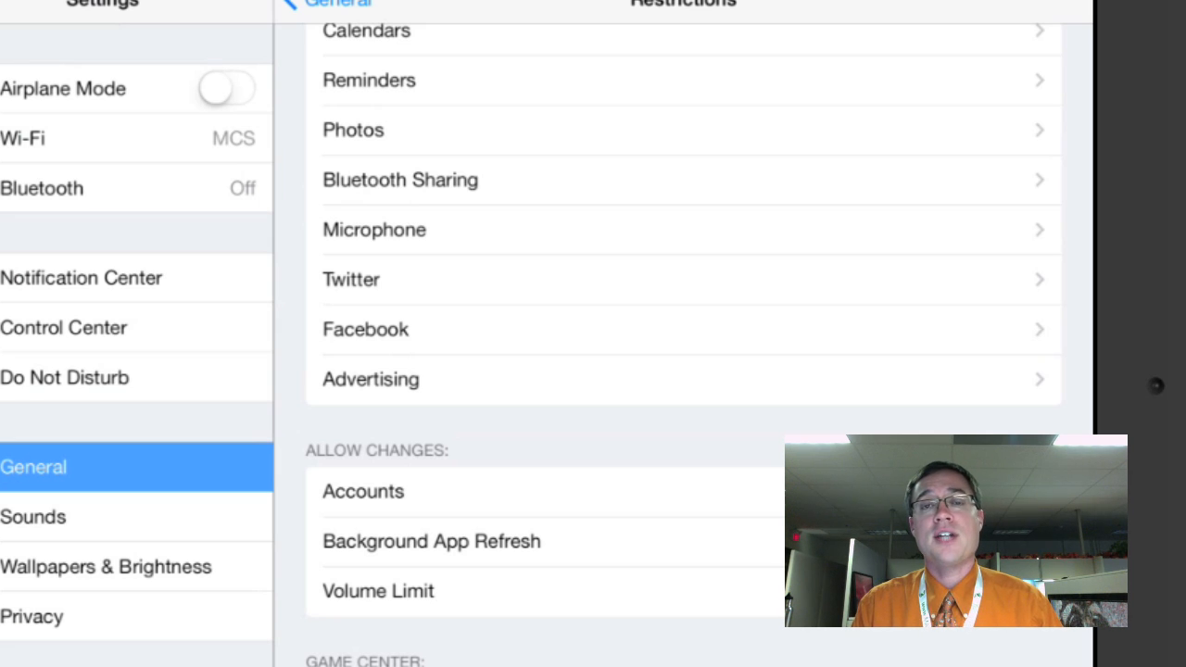
scroll("up", 3)
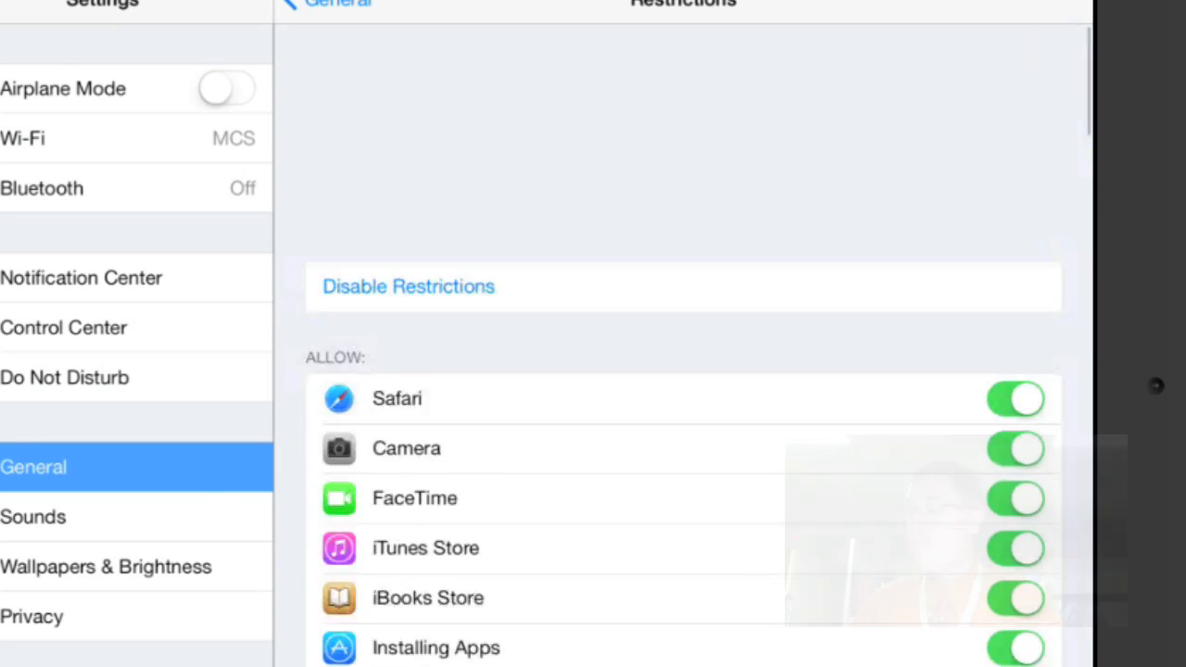